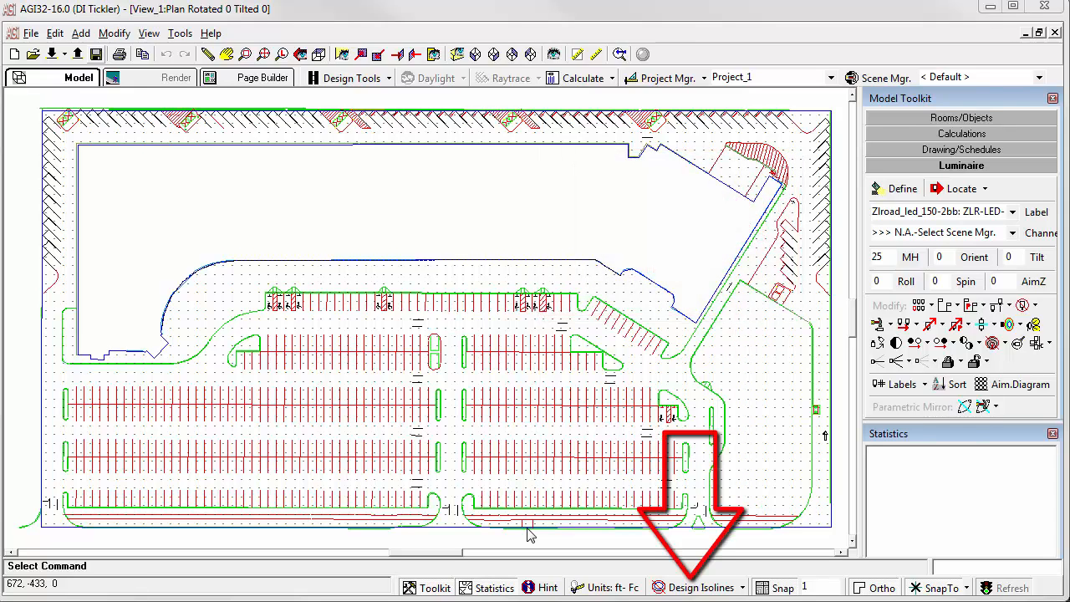
# Step: Set design isolines at 0.5, 0.25 and 1 fc, labelled and considering surface obstruction
pyautogui.click(699, 587)
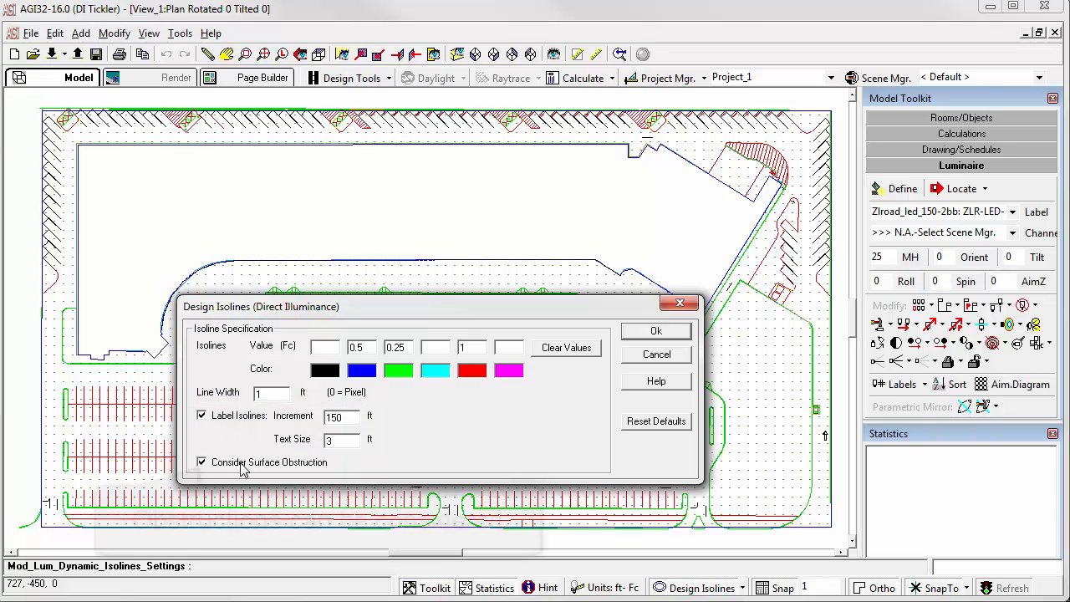
pyautogui.moveTo(234, 468)
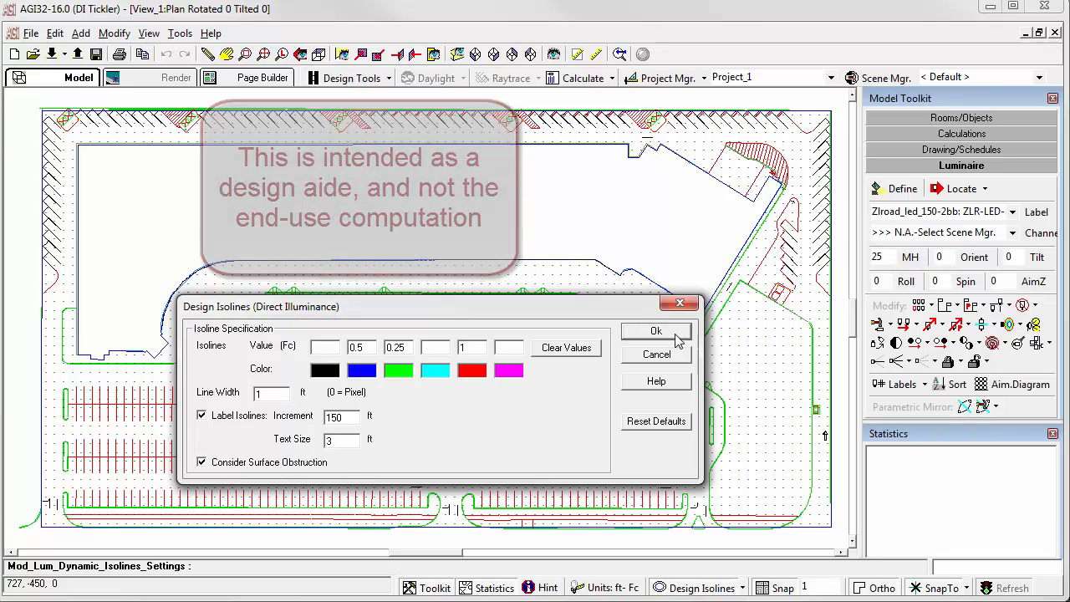
# Step: Apply the isoline settings and place a pole luminaire in the parking lot
pyautogui.click(655, 330)
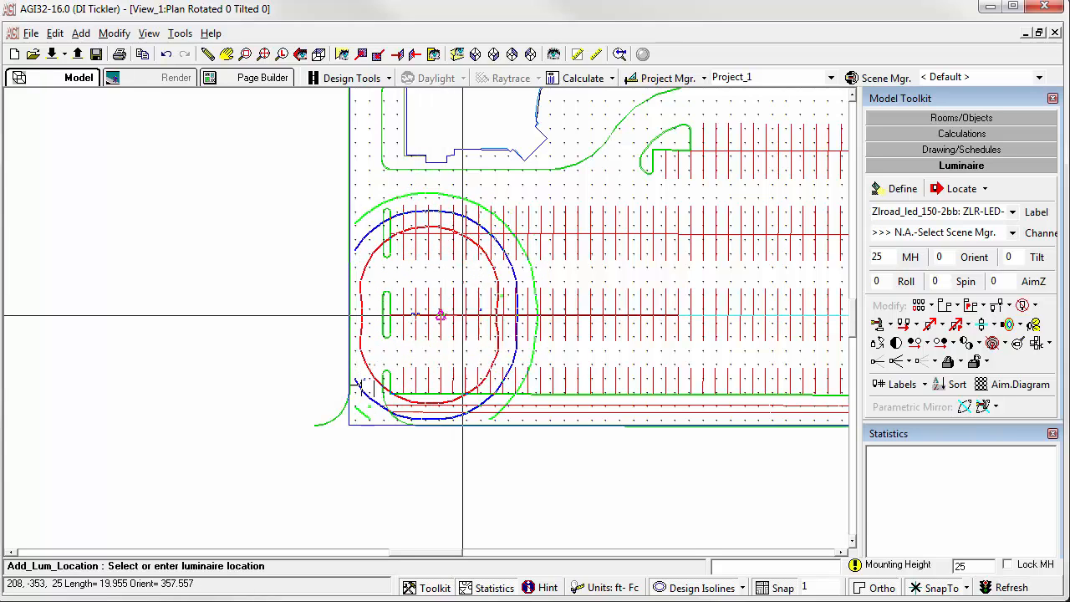
pyautogui.click(552, 316)
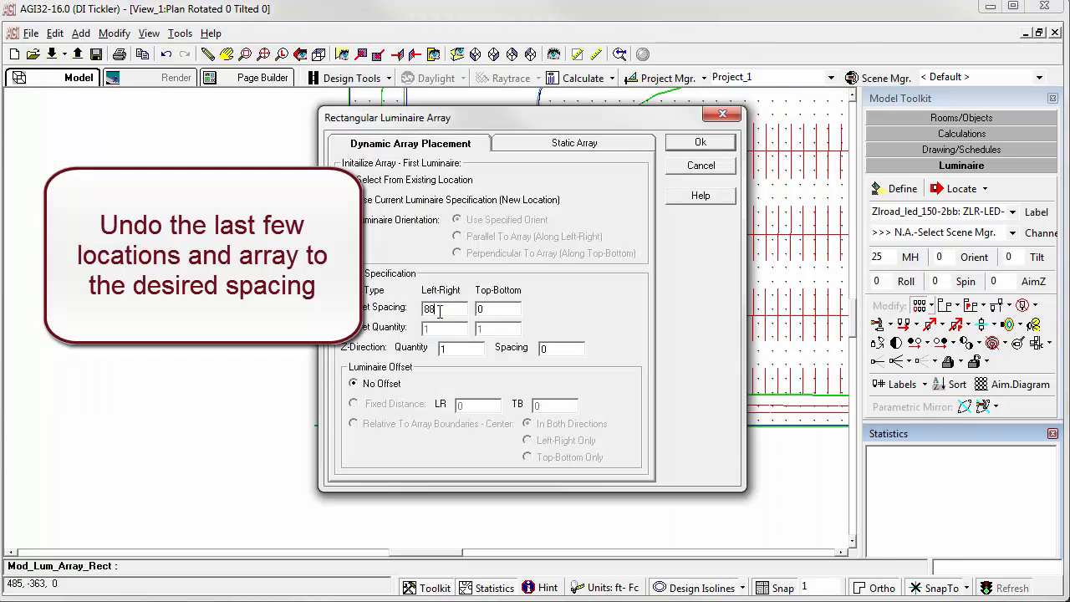
# Step: Confirm the 88 ft array spacing and array the starting pole across the rows
pyautogui.click(701, 142)
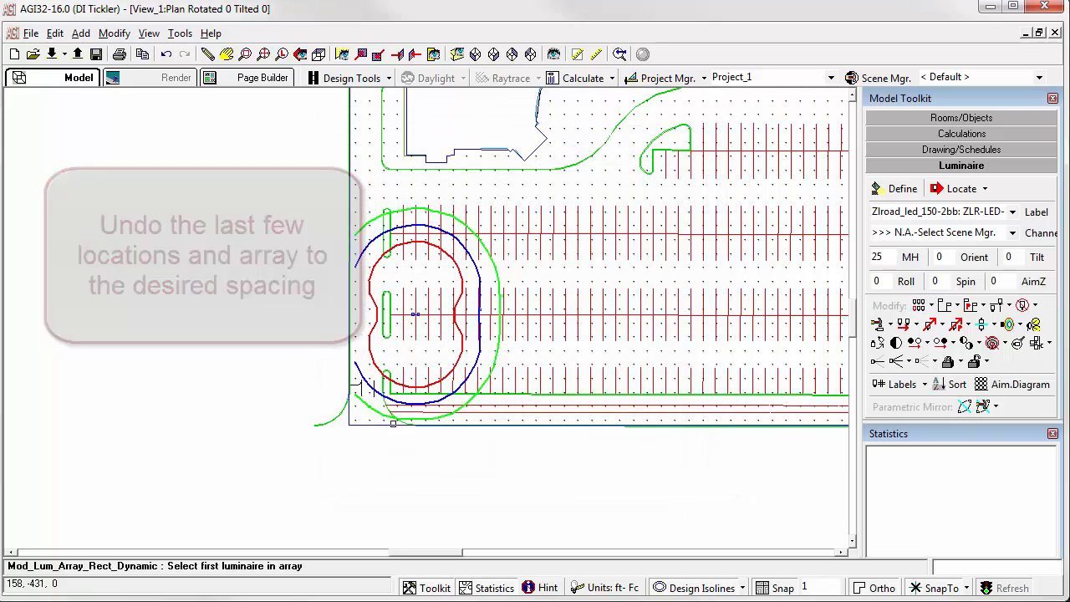
pyautogui.click(416, 313)
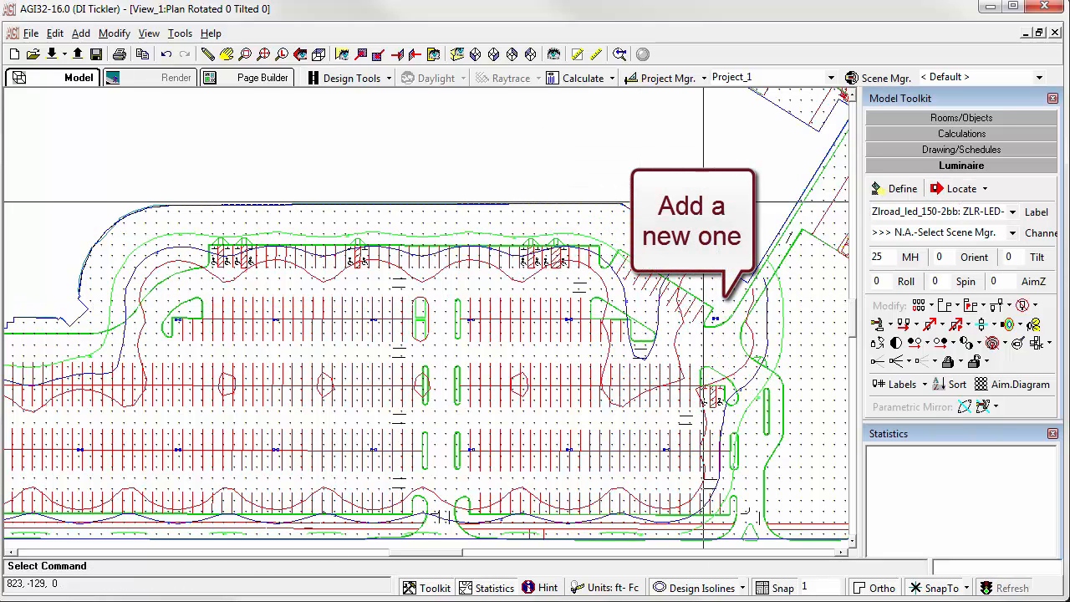
# Step: Place single-head Zlroad_led_150 luminaires with Locate & Orient along the lot edge
pyautogui.click(1012, 211)
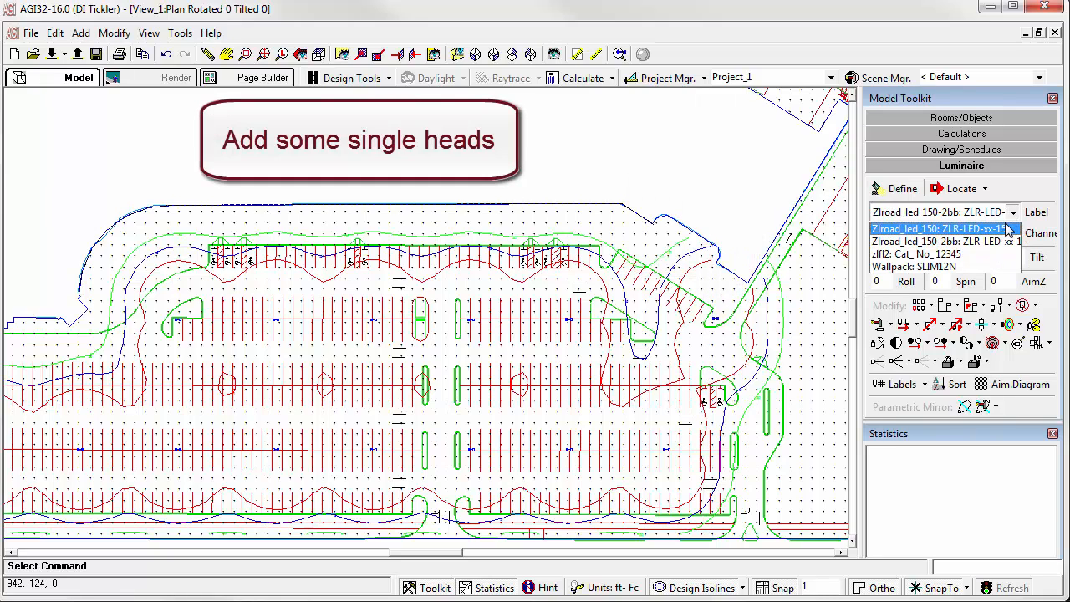
pyautogui.click(938, 228)
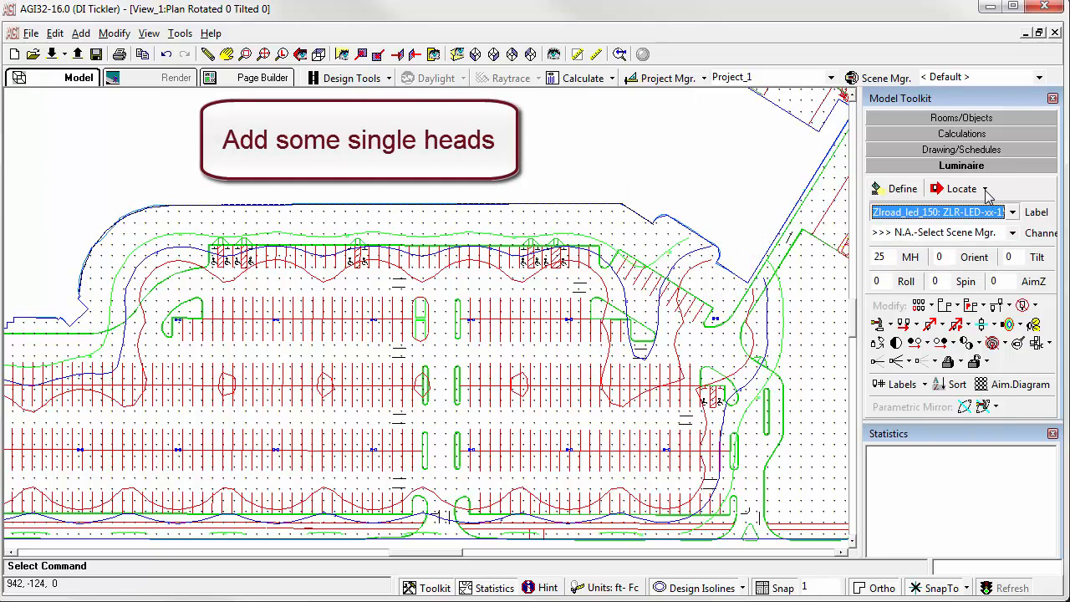
pyautogui.click(962, 188)
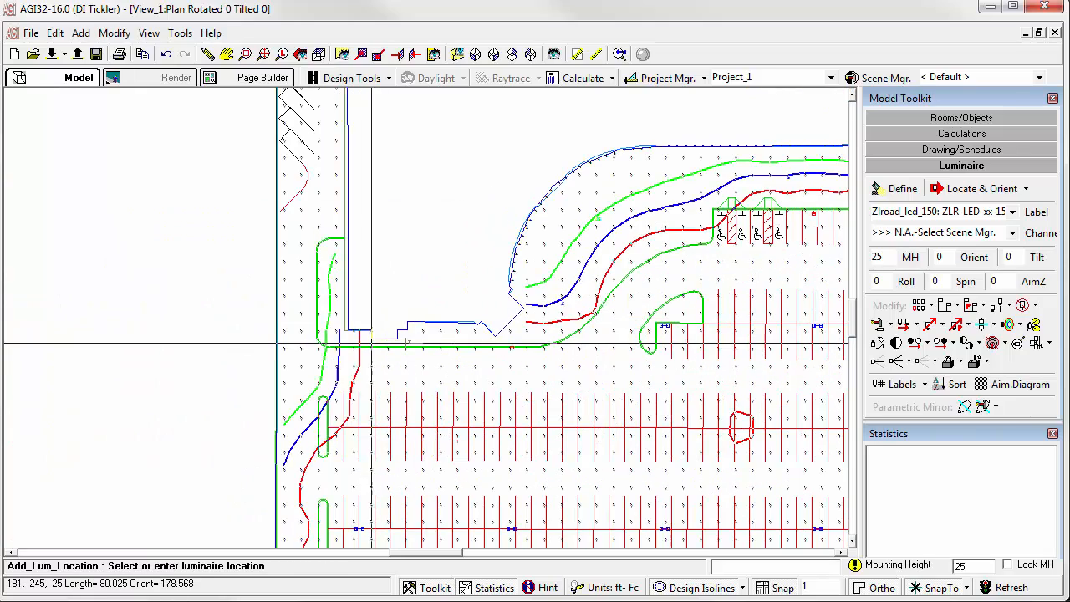
pyautogui.click(359, 349)
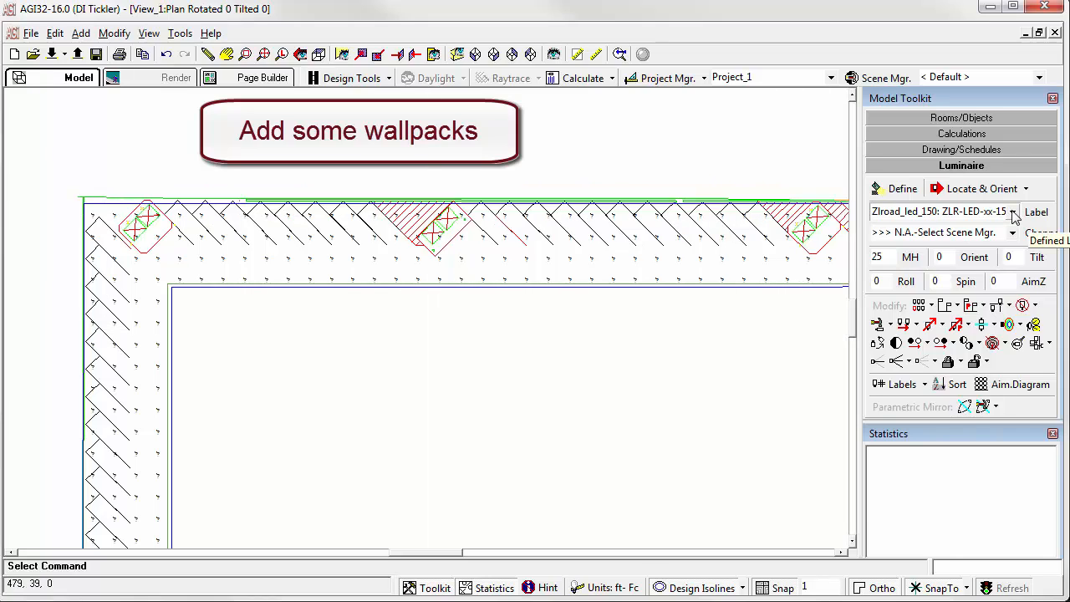
# Step: Select the SLIM12N wallpack and place it along the wall oriented at 90°
pyautogui.click(1012, 211)
pyautogui.write('90')
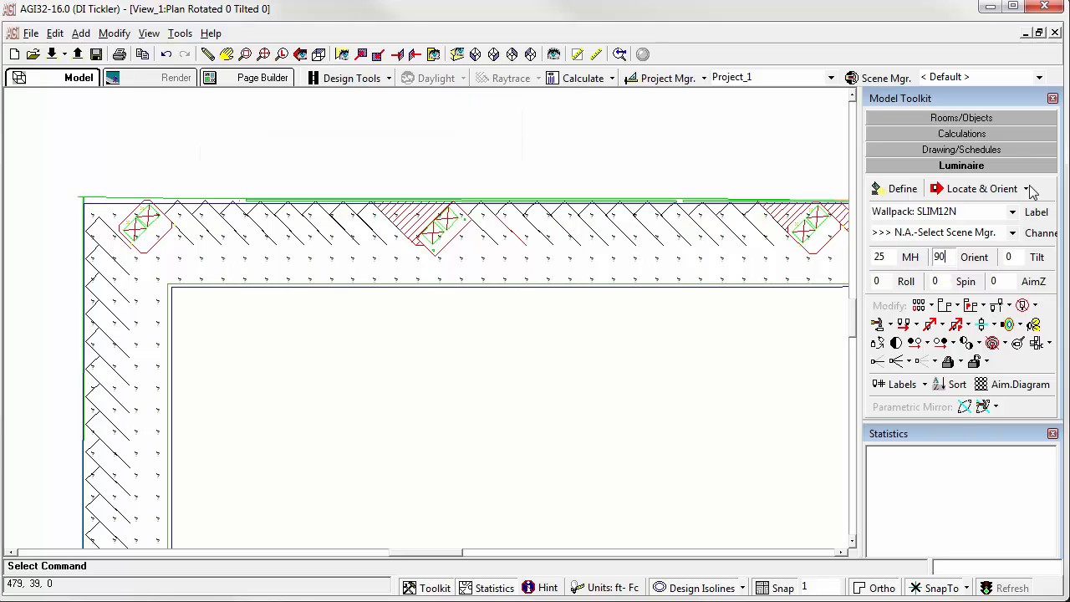
pyautogui.click(979, 188)
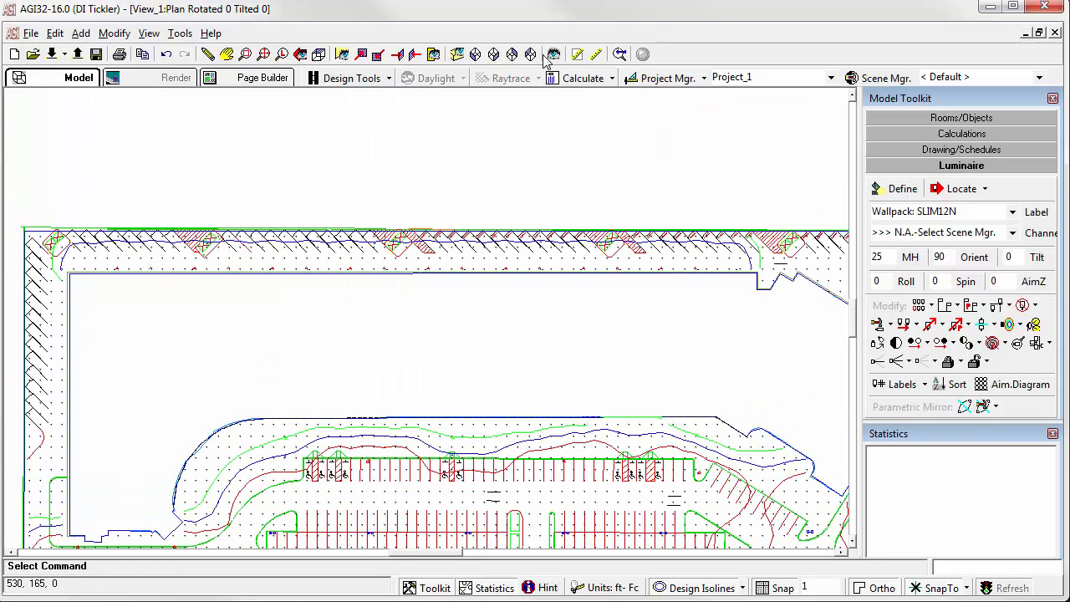
# Step: Add a view named 'view 2' in View Manager and tile it beside View_1
pyautogui.click(552, 54)
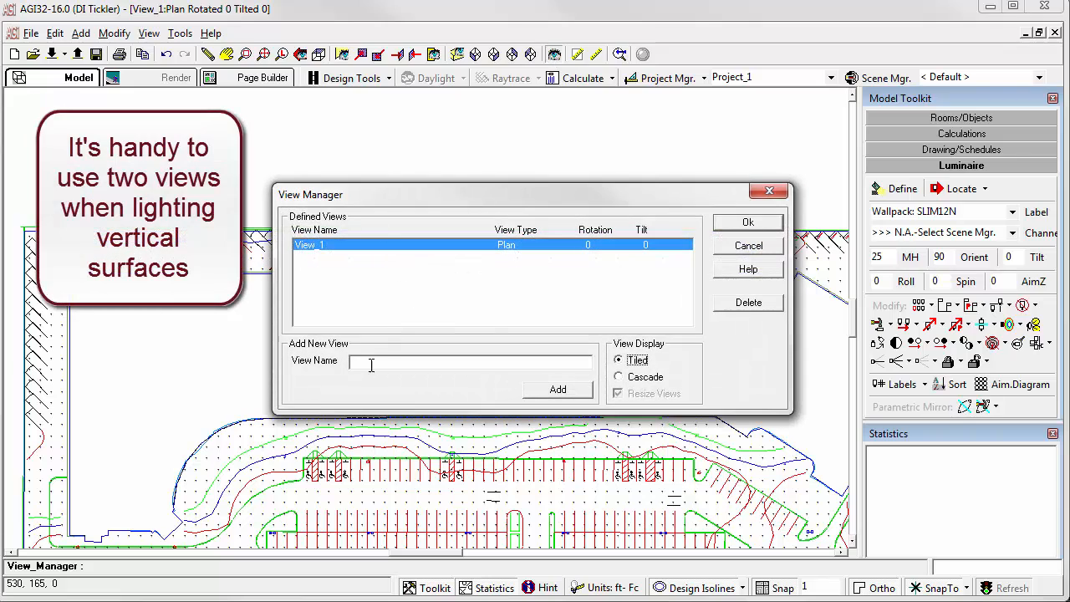
pyautogui.write('view 2')
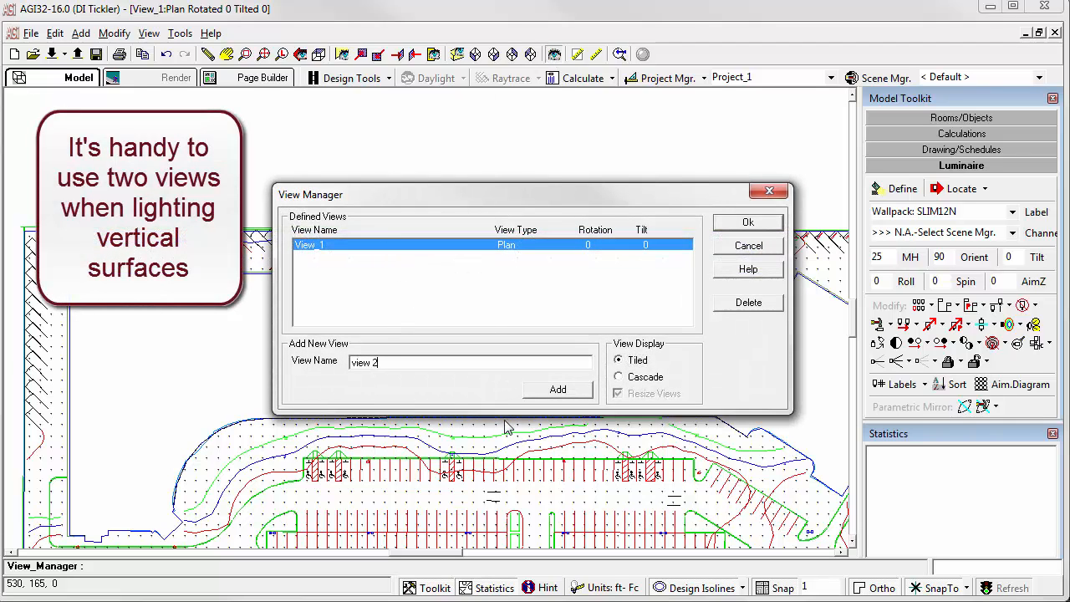
pyautogui.click(558, 389)
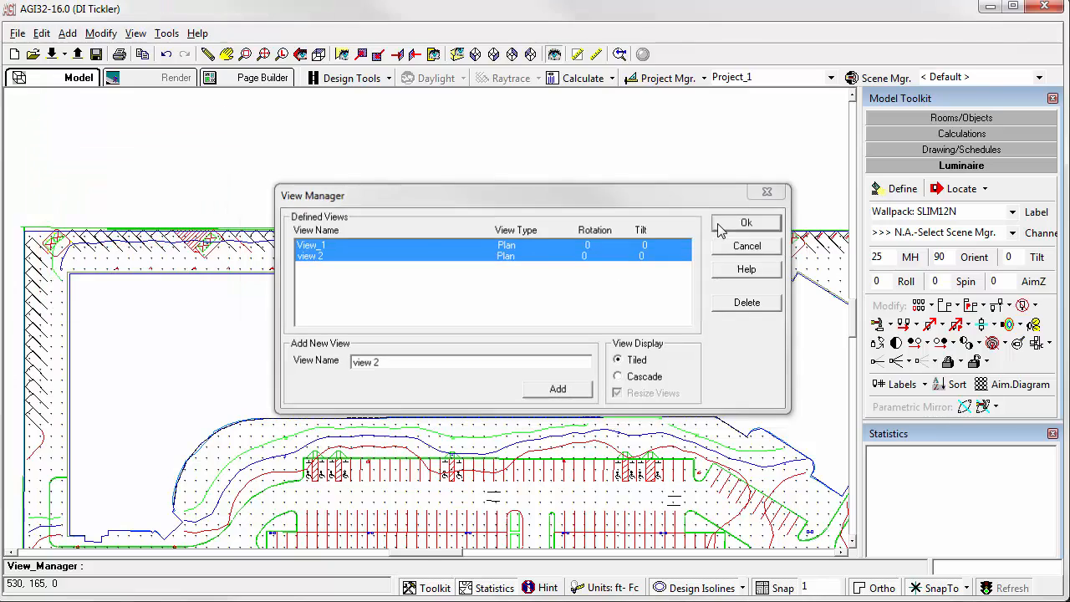
pyautogui.click(746, 223)
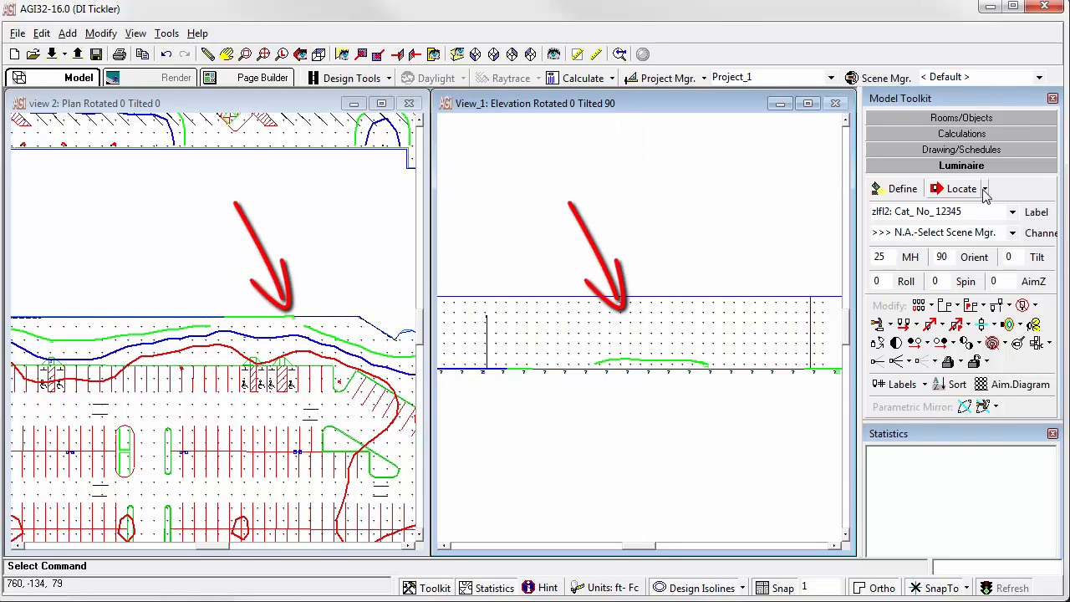
# Step: Place zlfl2 floodlights at the wall base with MH 2 and AimZ 30
pyautogui.click(962, 188)
pyautogui.write('30')
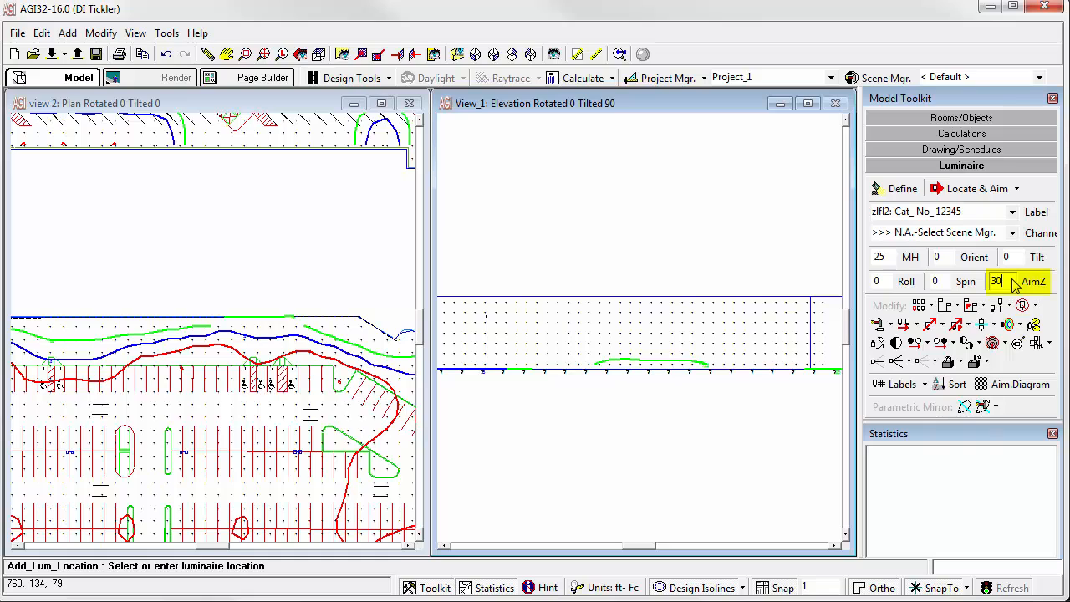
pyautogui.click(879, 256)
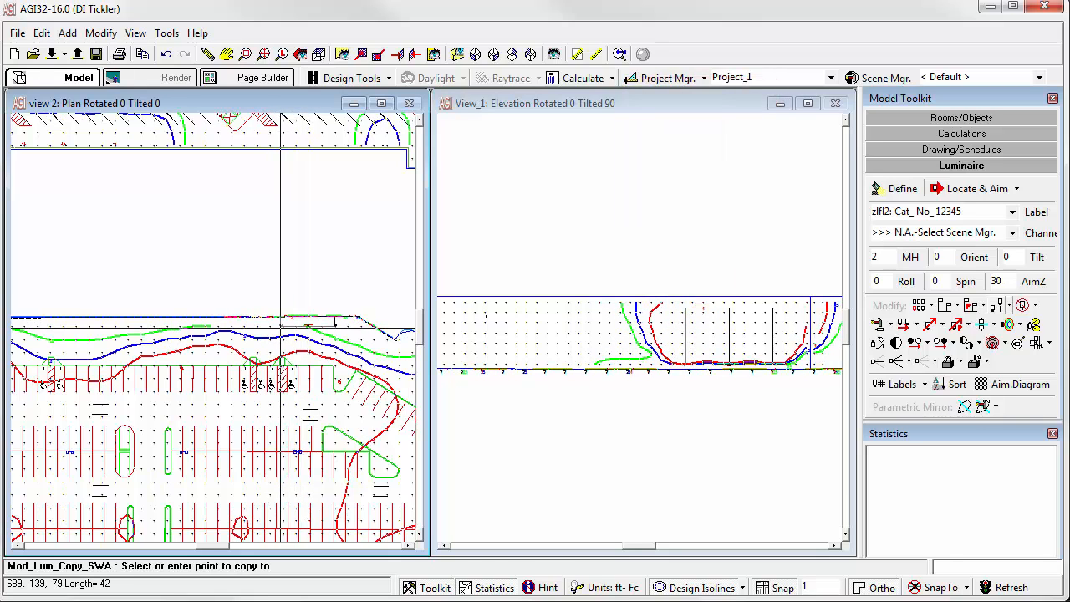
pyautogui.moveTo(255, 326)
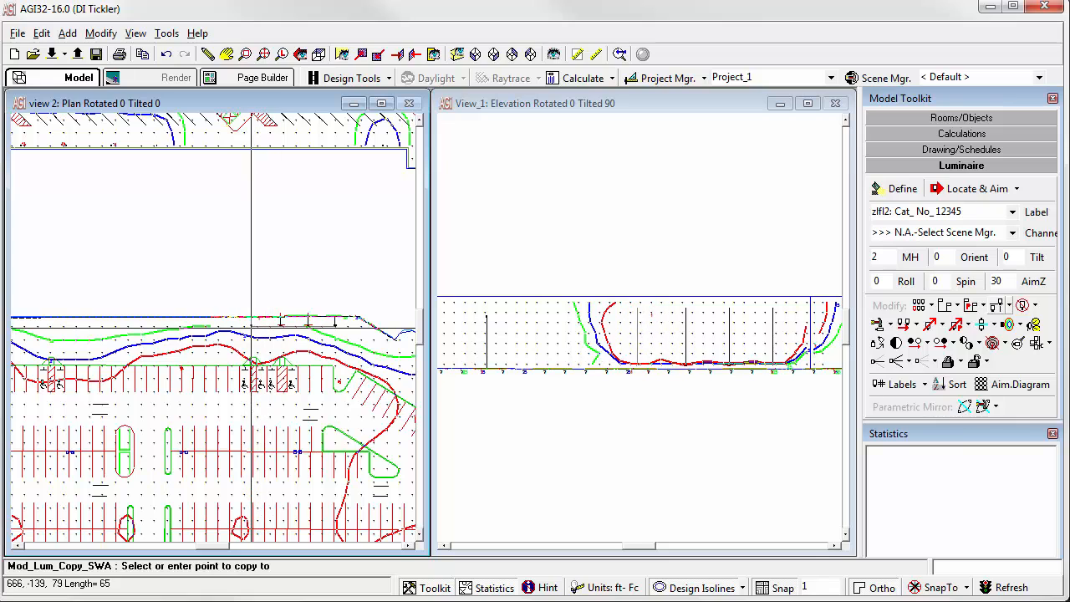
pyautogui.moveTo(220, 326)
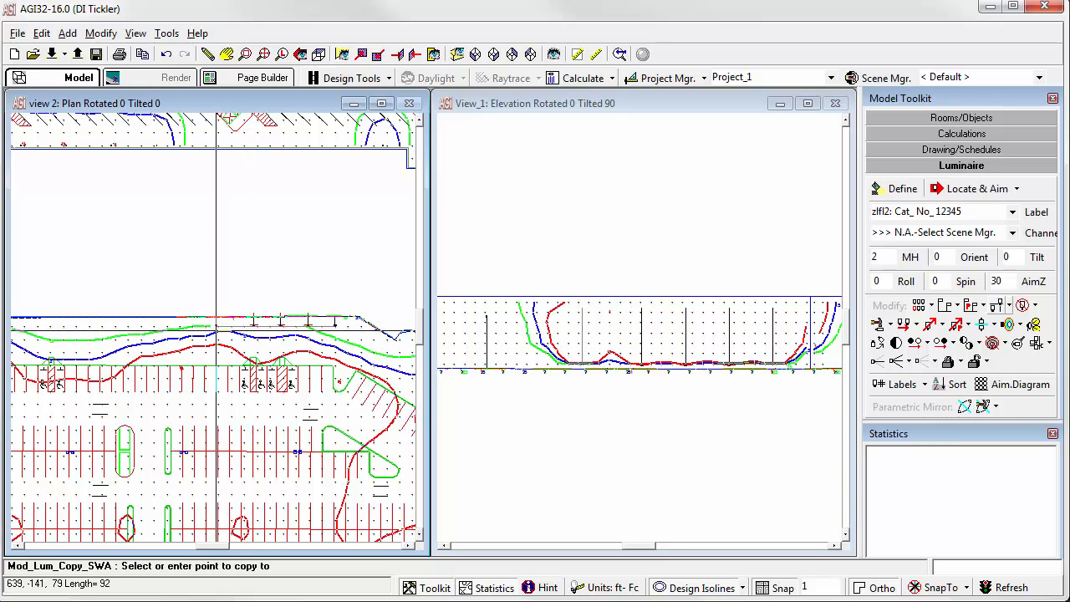
pyautogui.moveTo(224, 326)
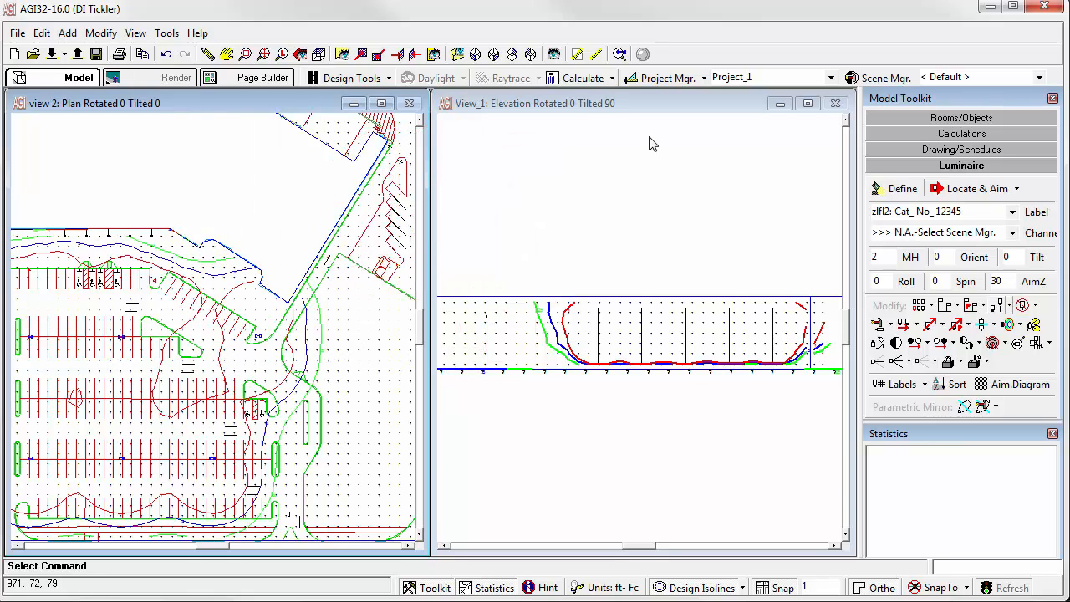
# Step: Calculate the lighting and overlay illuminance isolines on the computed point values
pyautogui.click(583, 77)
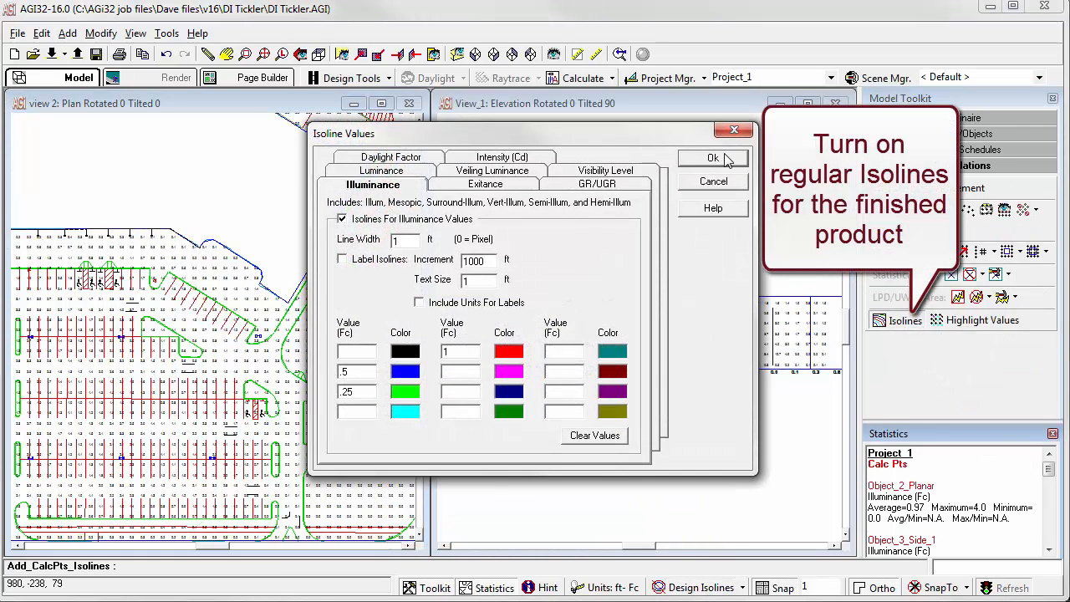
pyautogui.moveTo(537, 276)
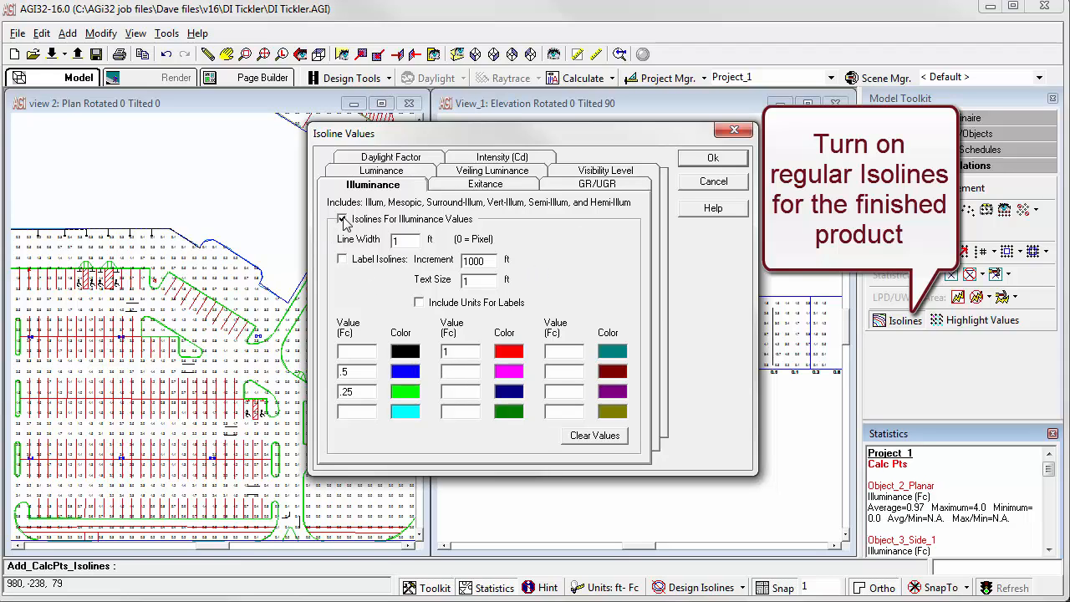
pyautogui.click(713, 158)
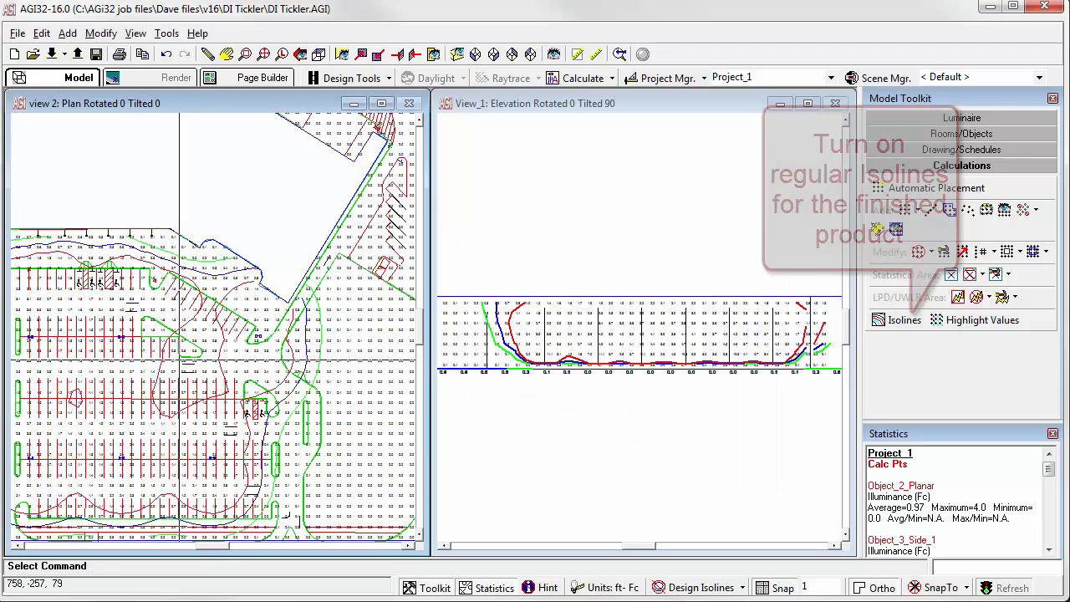